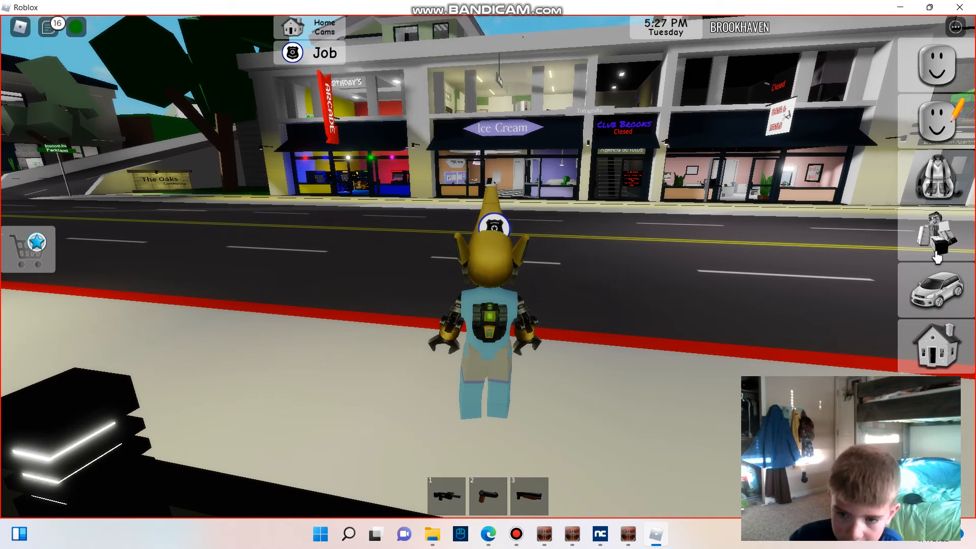
Ride the police motorcycle from Brooks Diner along the avenue to School Street
left_click(934, 290)
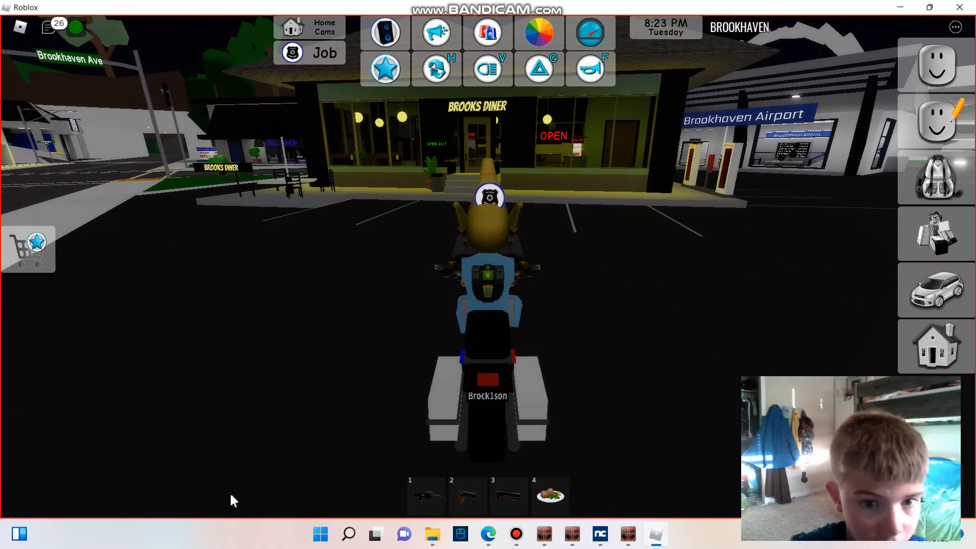
key("w")
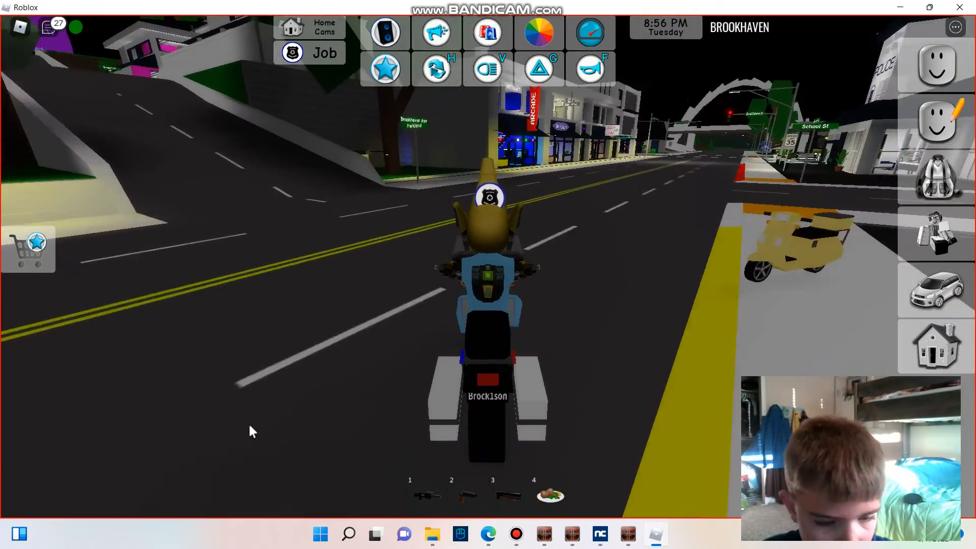
key("w")
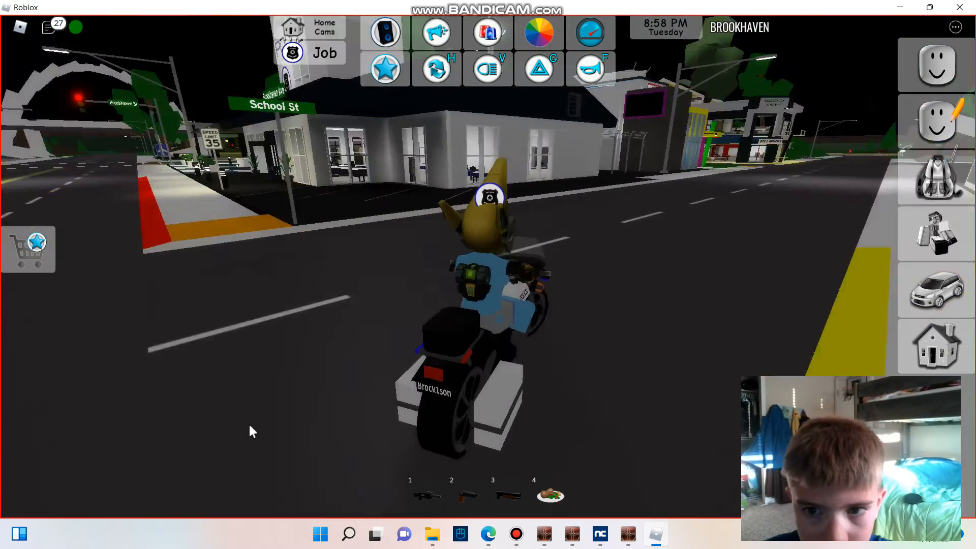